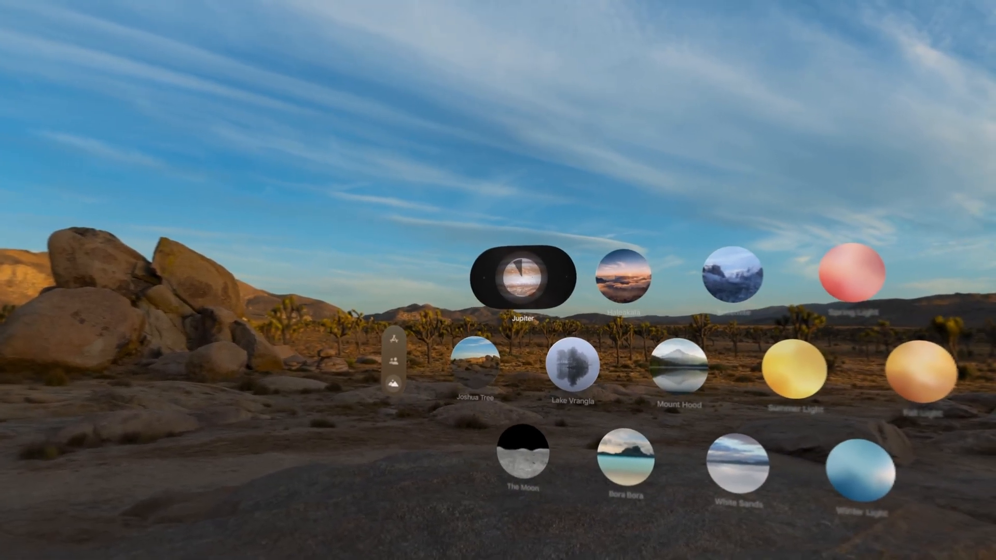
# Step: Select the Jupiter environment from the Environments collection in Home View
pyautogui.click(524, 277)
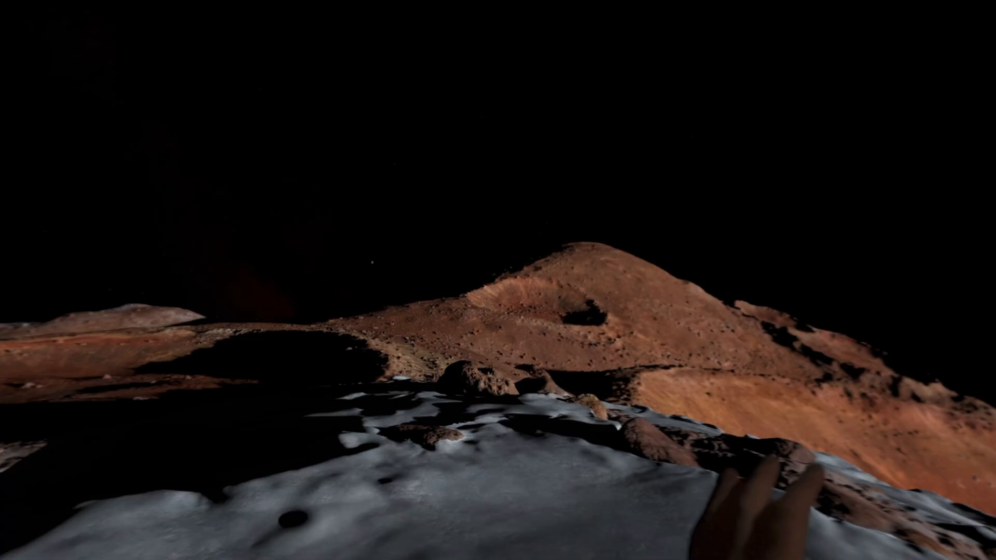